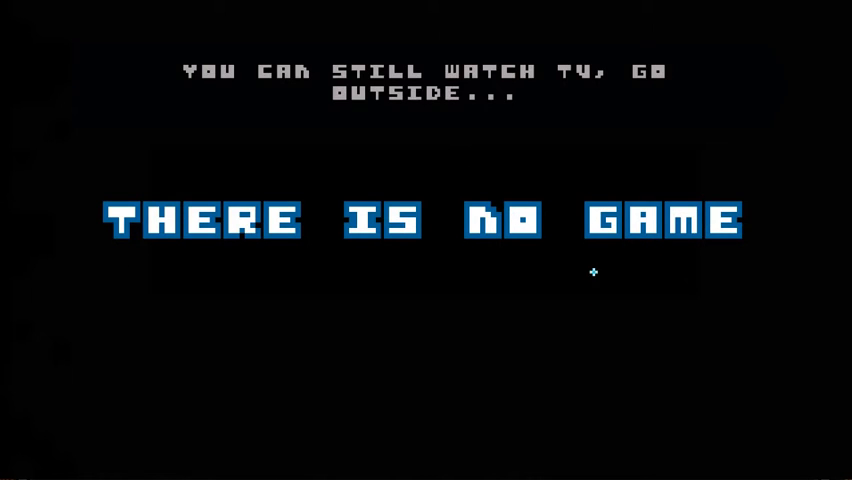
mouse_move(184, 216)
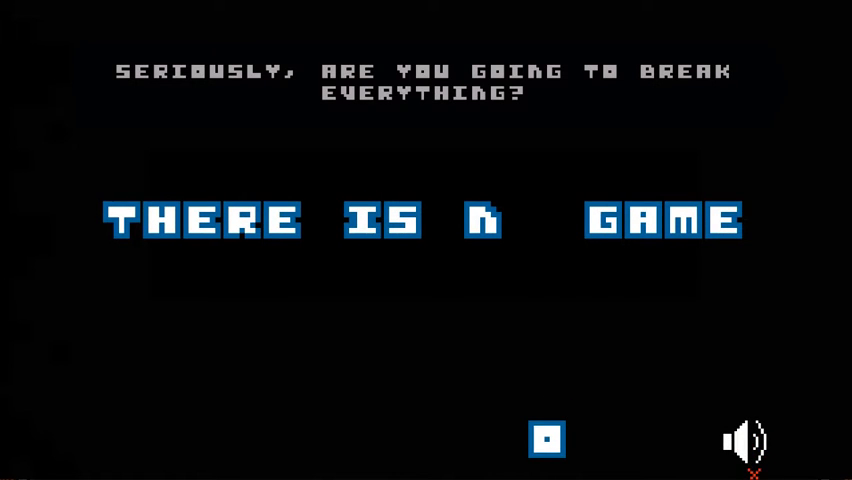
- Mute the game's sound using the speaker icon, silencing the narrator
click(744, 438)
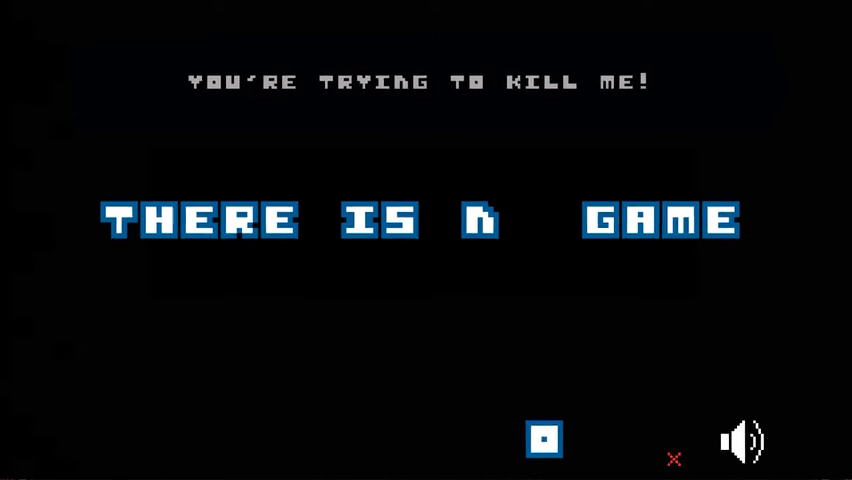
click(744, 442)
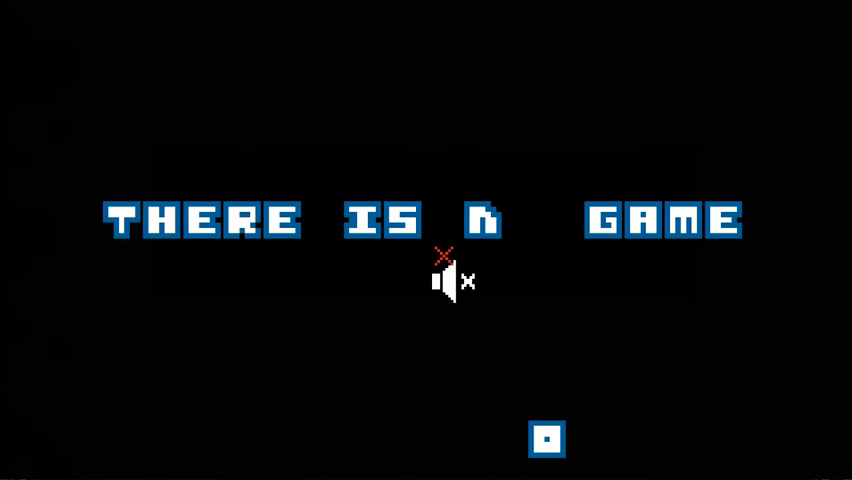
click(448, 280)
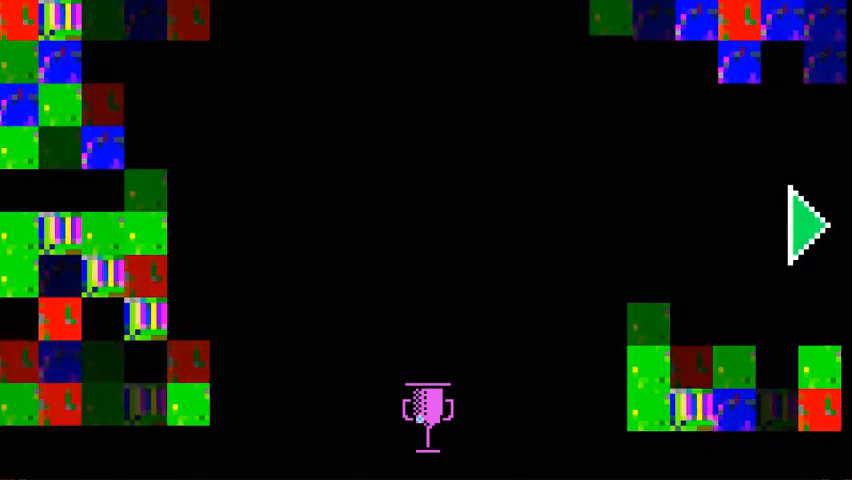
- Place letters into the 'There is a' panel slots to spell TREE
click(804, 224)
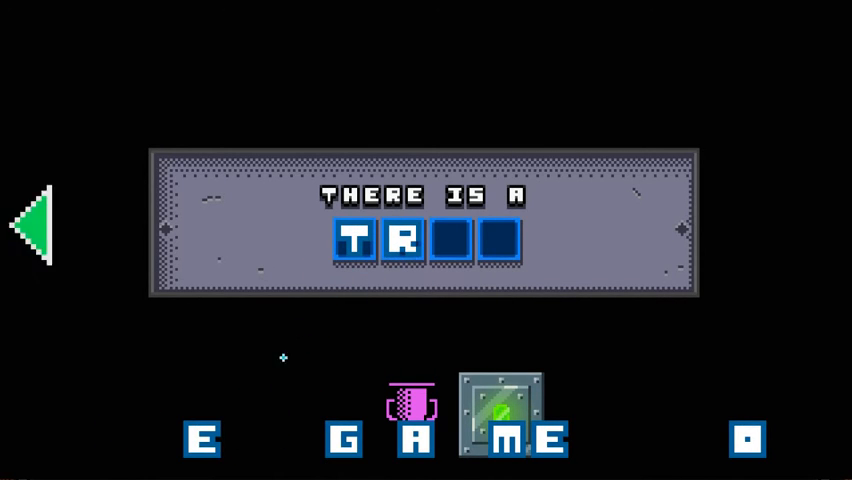
click(202, 438)
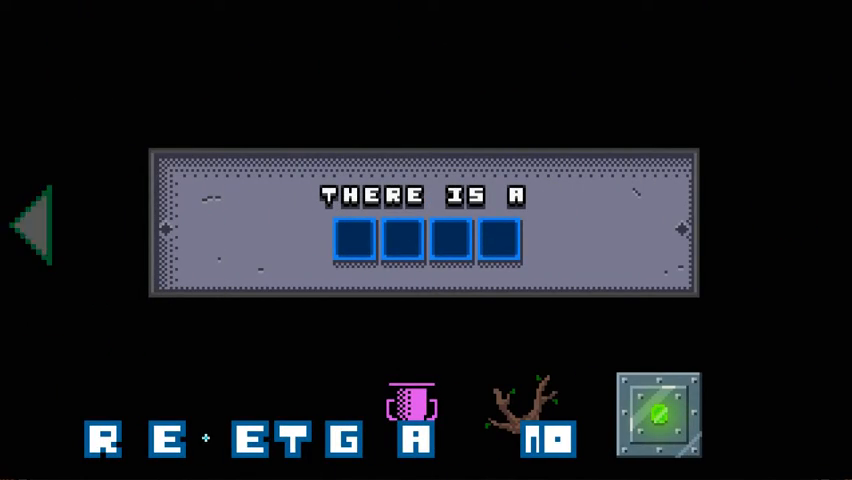
- Place the letter G in the first slot of the 'There is a' panel
click(348, 440)
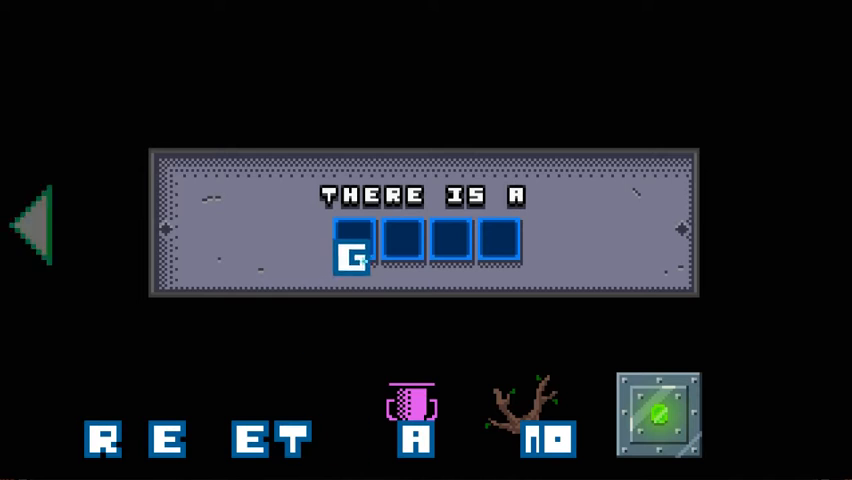